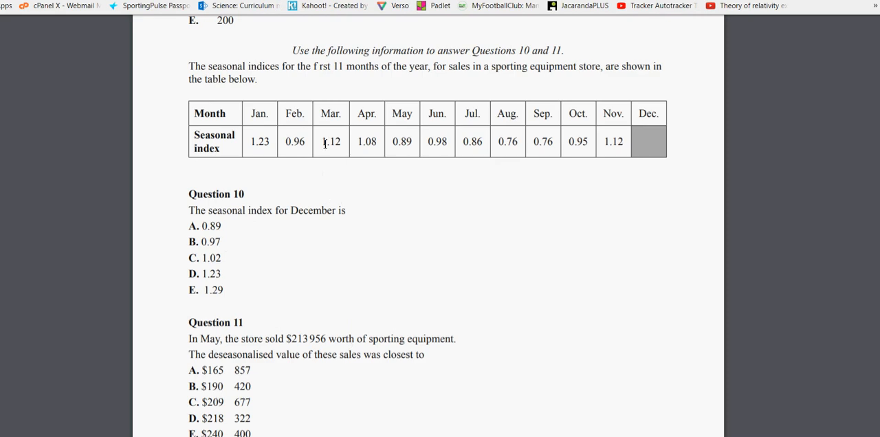
{"action": "mouse_move", "coordinate": [287, 299]}
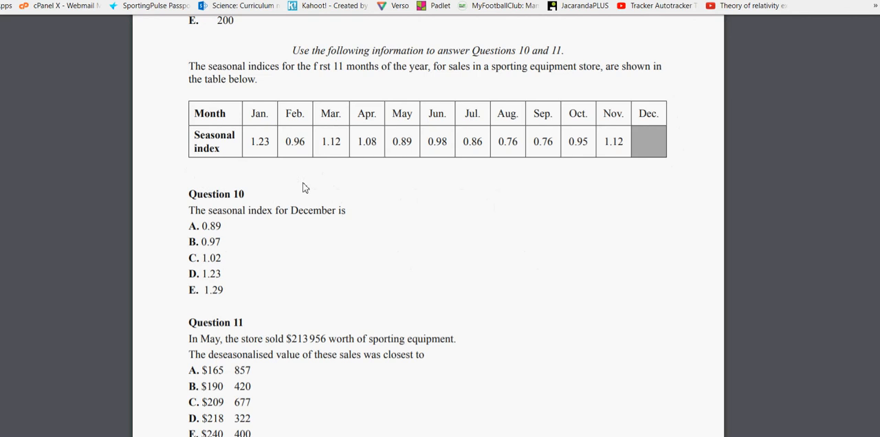
{"action": "mouse_move", "coordinate": [713, 88]}
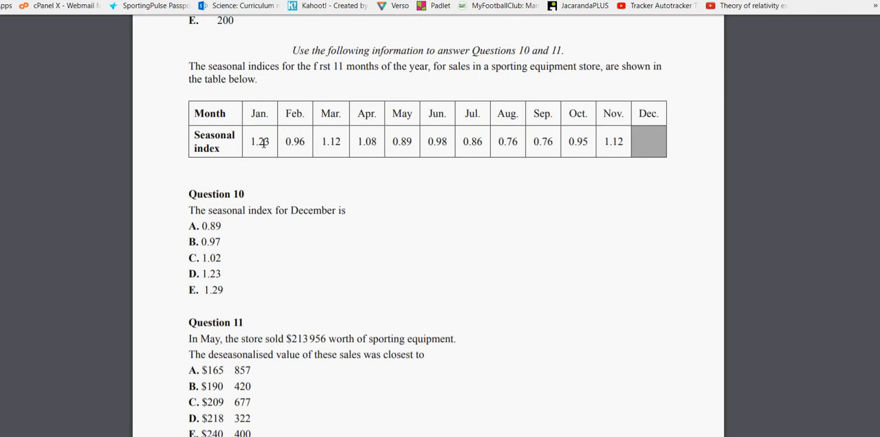
{"action": "mouse_move", "coordinate": [614, 137]}
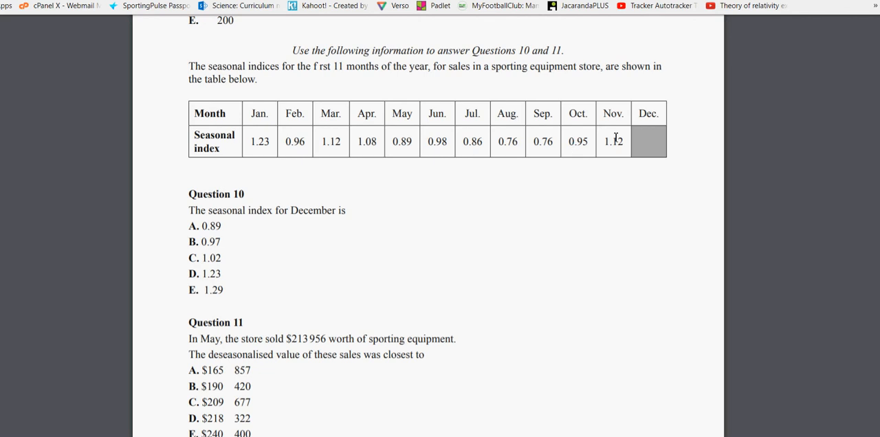
{"action": "mouse_move", "coordinate": [667, 146]}
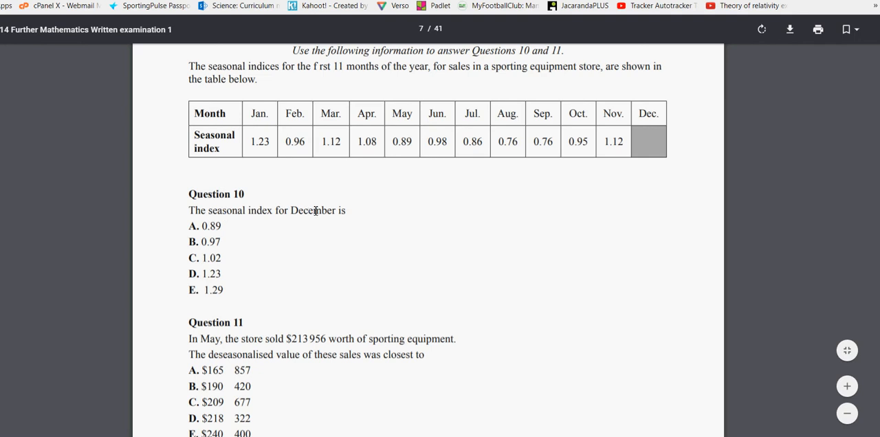
{"action": "mouse_move", "coordinate": [680, 162]}
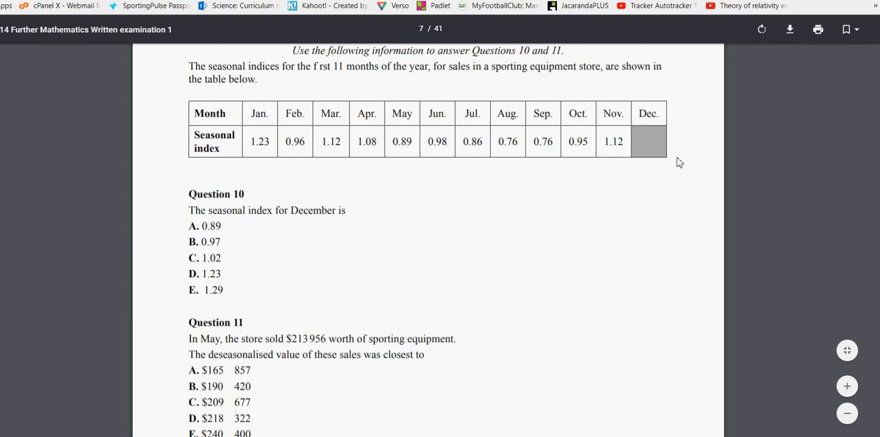
{"action": "mouse_move", "coordinate": [346, 209]}
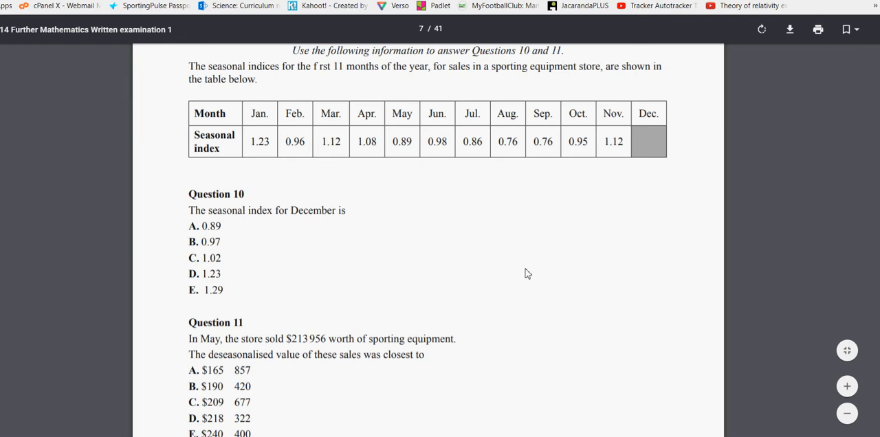
{"action": "mouse_move", "coordinate": [651, 147]}
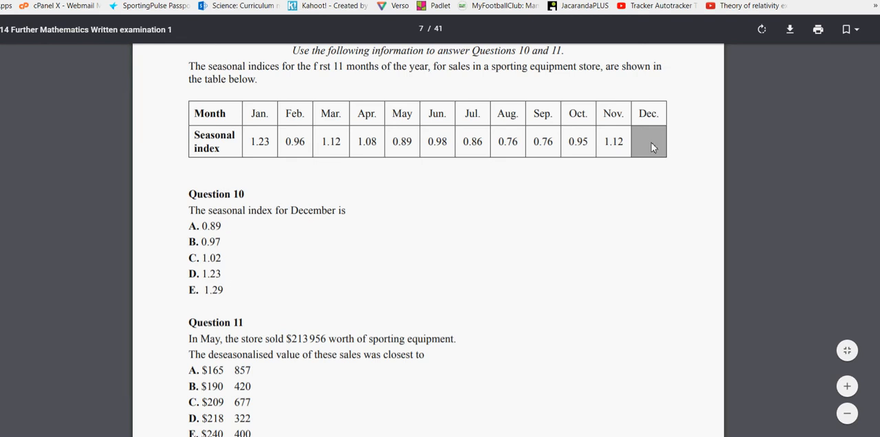
{"action": "mouse_move", "coordinate": [383, 184]}
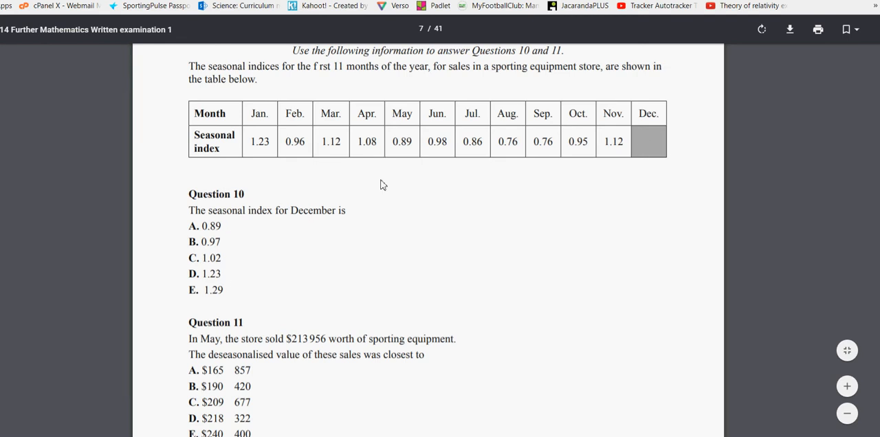
{"action": "mouse_move", "coordinate": [621, 104]}
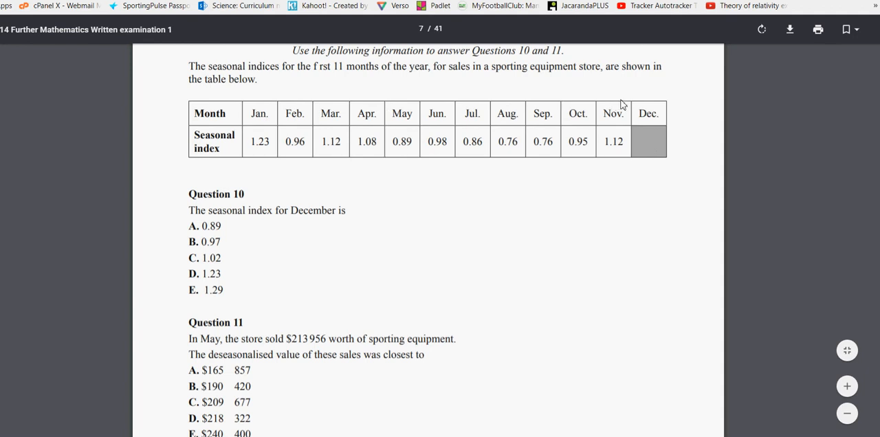
{"action": "mouse_move", "coordinate": [226, 132]}
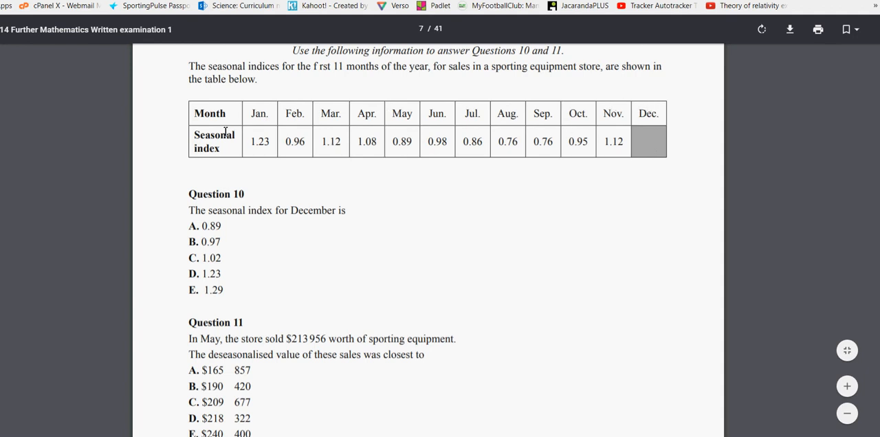
{"action": "mouse_move", "coordinate": [611, 107]}
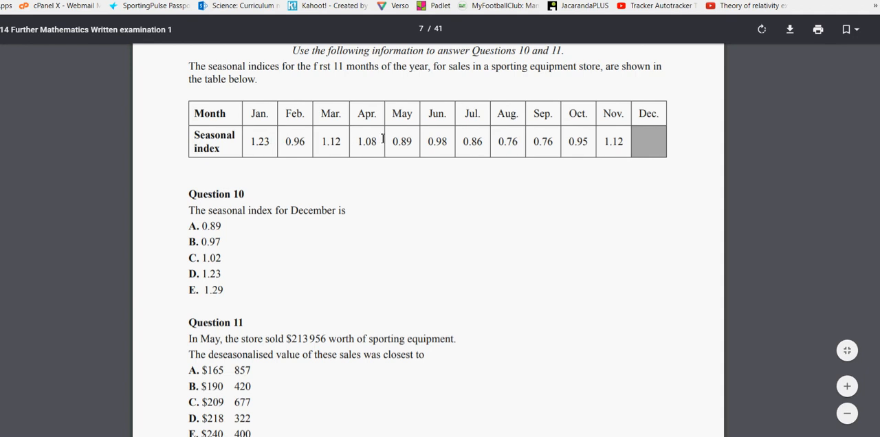
{"action": "mouse_move", "coordinate": [690, 143]}
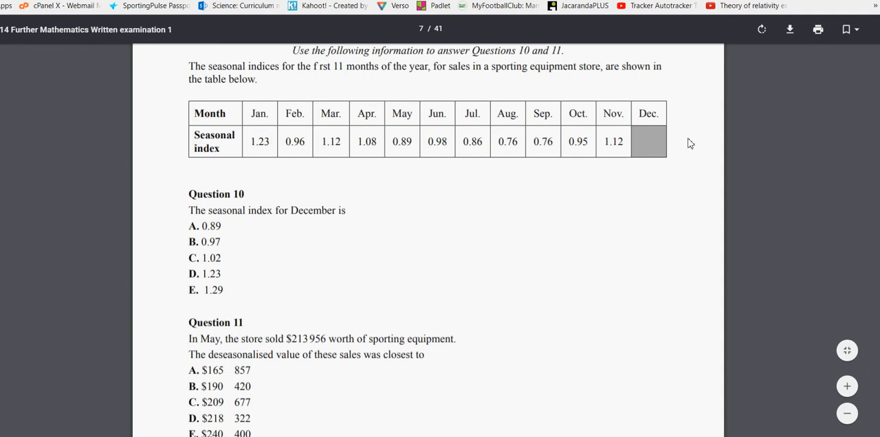
{"action": "mouse_move", "coordinate": [260, 146]}
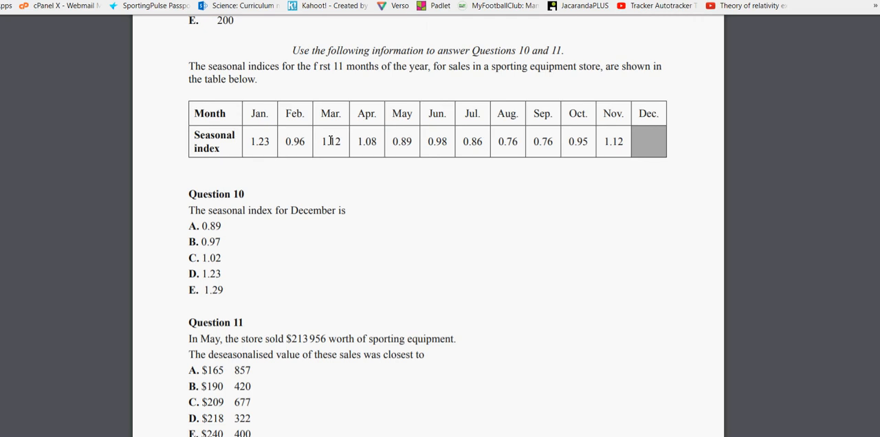
{"action": "mouse_move", "coordinate": [657, 145]}
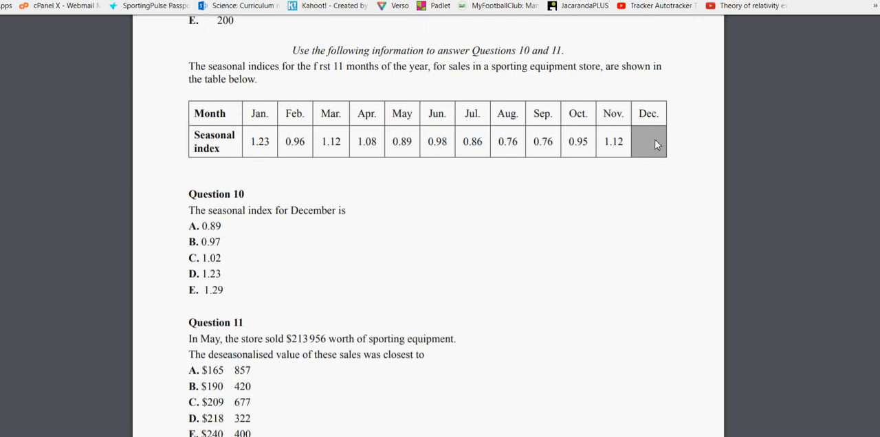
{"action": "mouse_move", "coordinate": [291, 109]}
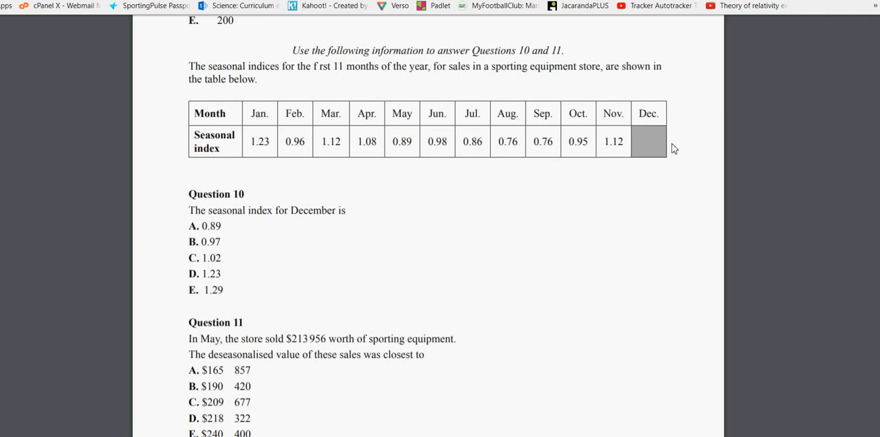
{"action": "mouse_move", "coordinate": [522, 411]}
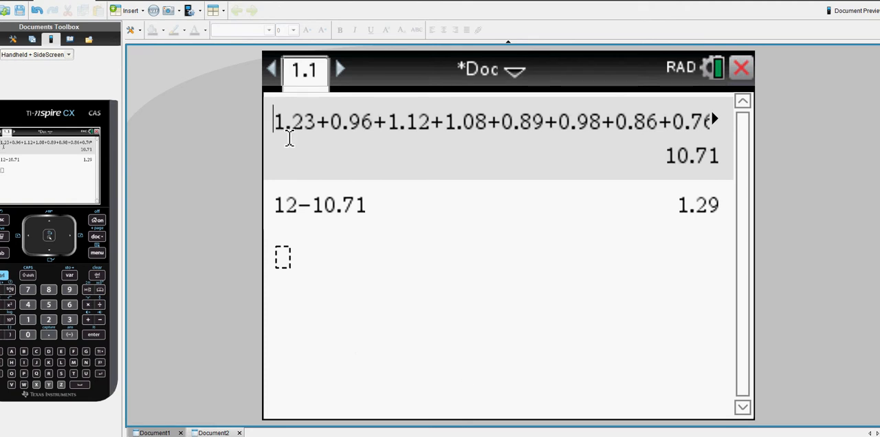
{"action": "mouse_move", "coordinate": [495, 124]}
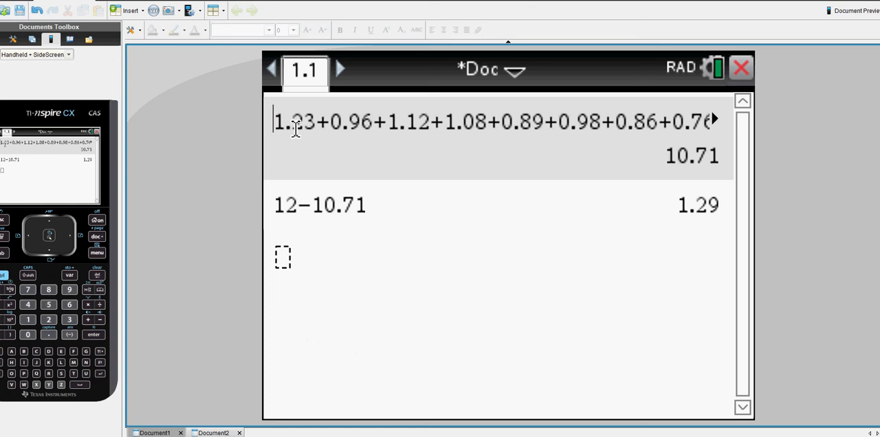
{"action": "mouse_move", "coordinate": [447, 121]}
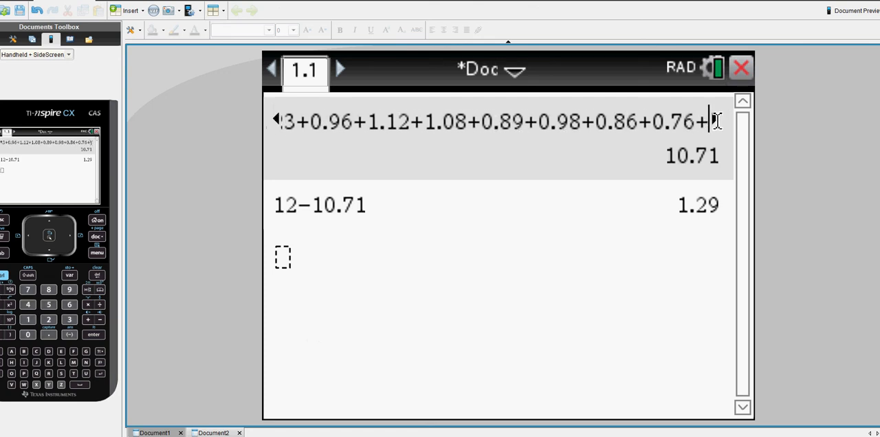
{"action": "type", "text": "0.95"}
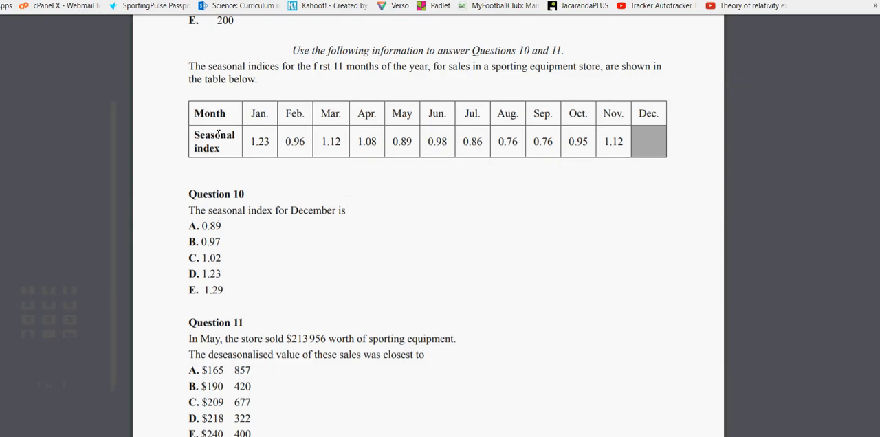
{"action": "mouse_move", "coordinate": [609, 139]}
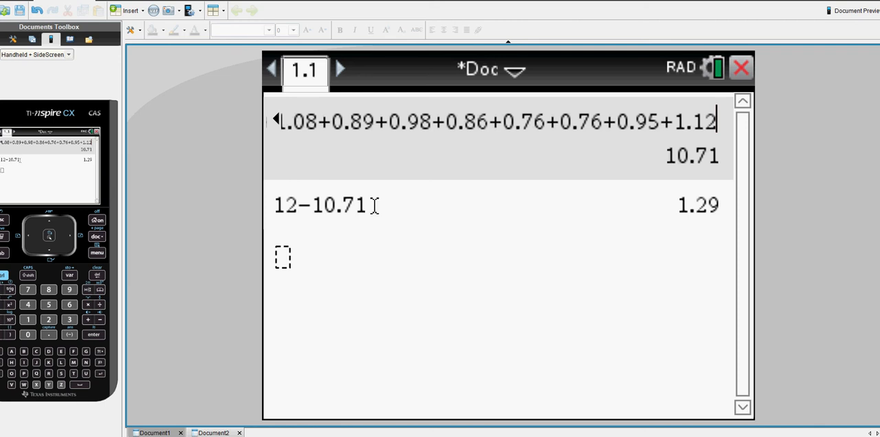
{"action": "mouse_move", "coordinate": [679, 209]}
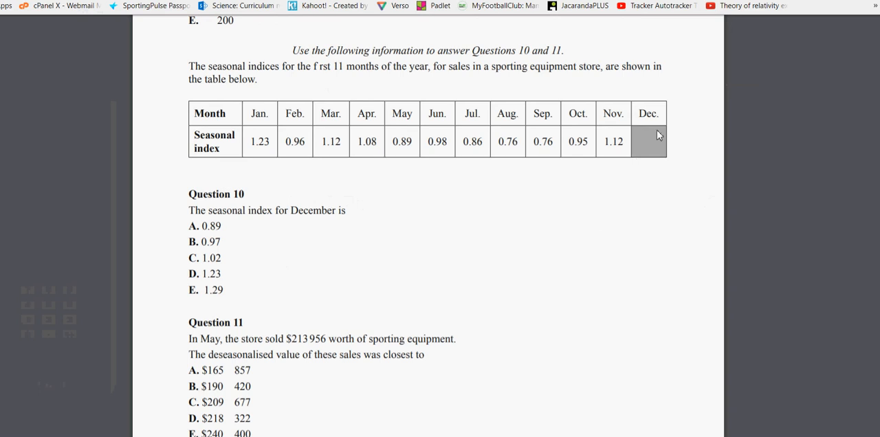
{"action": "mouse_move", "coordinate": [242, 289]}
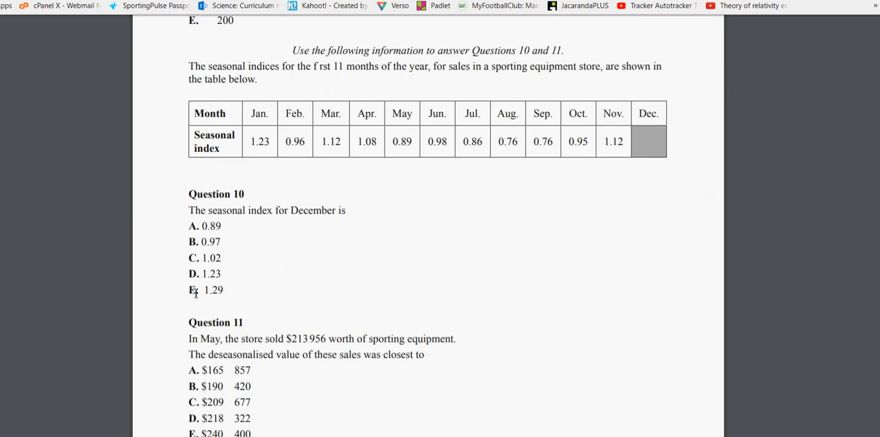
{"action": "mouse_move", "coordinate": [202, 358]}
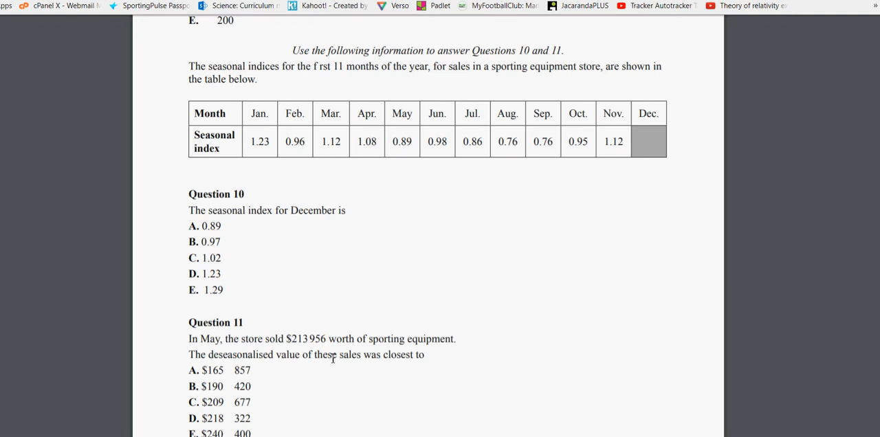
{"action": "mouse_move", "coordinate": [423, 356]}
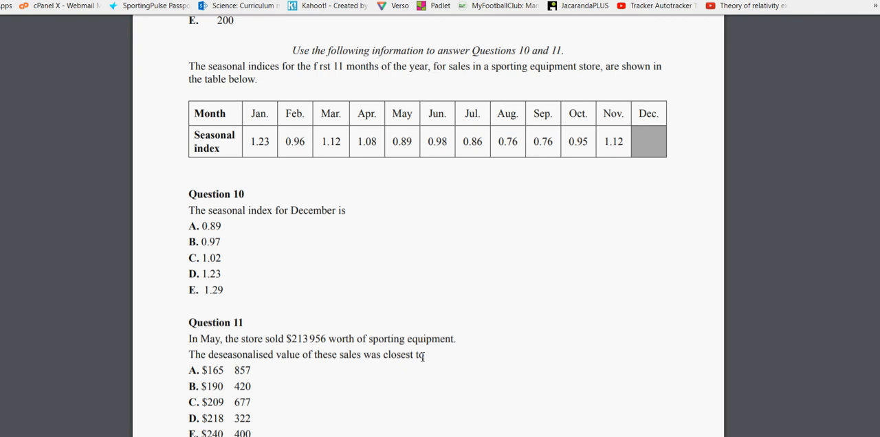
{"action": "mouse_move", "coordinate": [336, 338]}
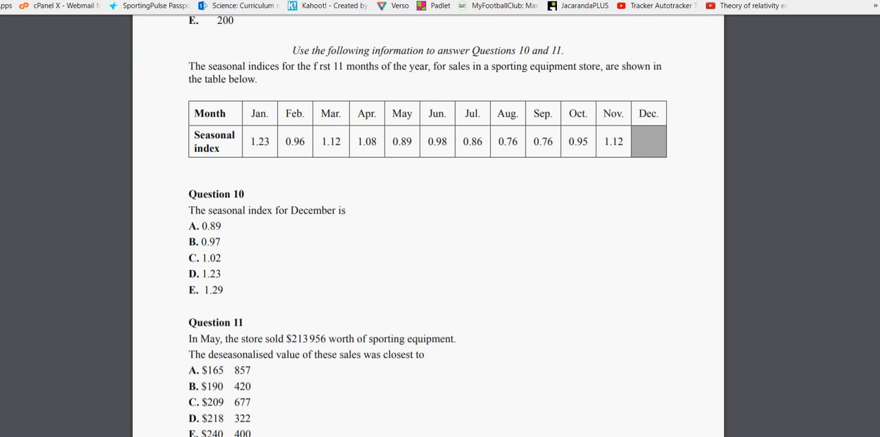
{"action": "mouse_move", "coordinate": [356, 426]}
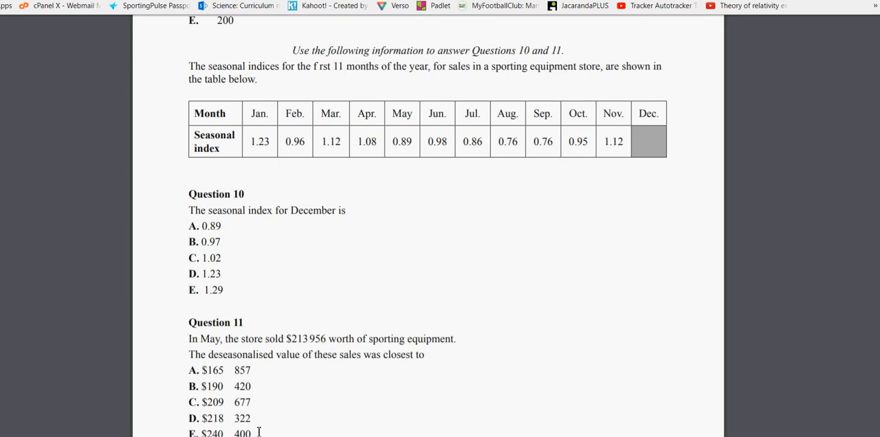
{"action": "mouse_move", "coordinate": [289, 421]}
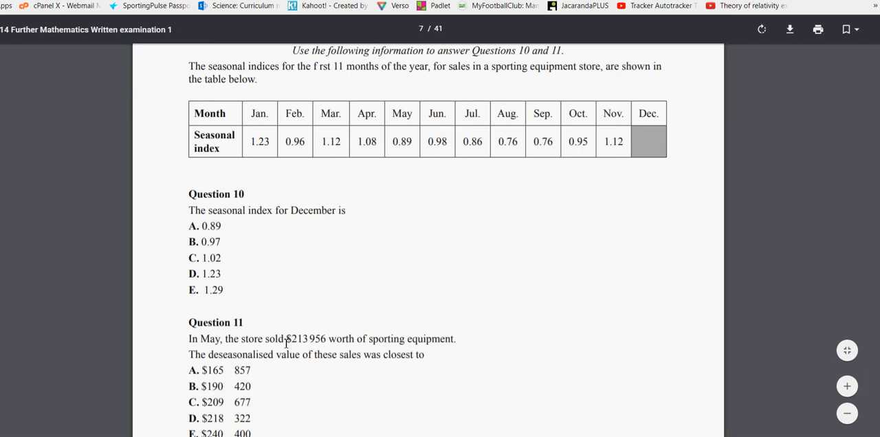
{"action": "mouse_move", "coordinate": [292, 367]}
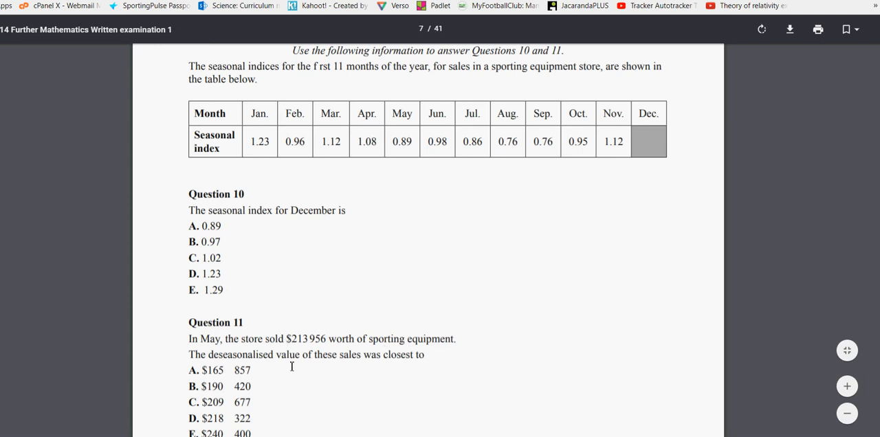
{"action": "mouse_move", "coordinate": [310, 363]}
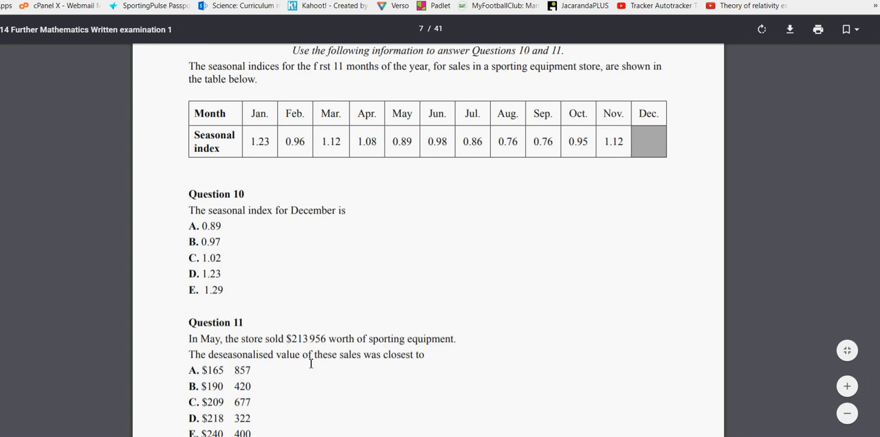
{"action": "mouse_move", "coordinate": [311, 382]}
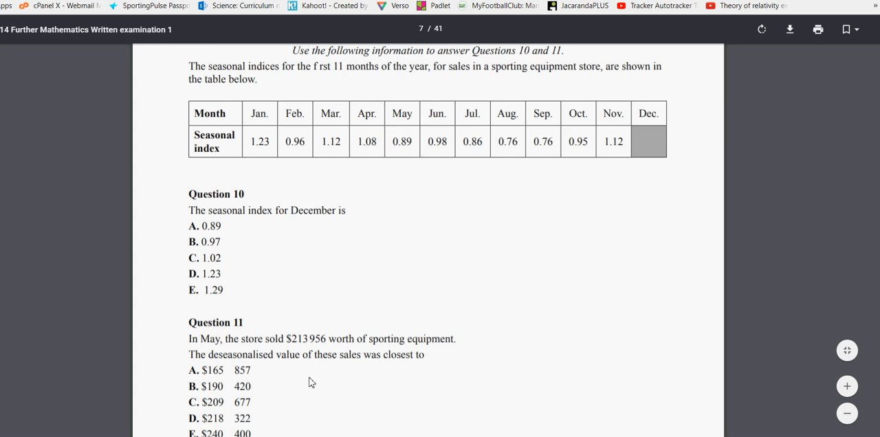